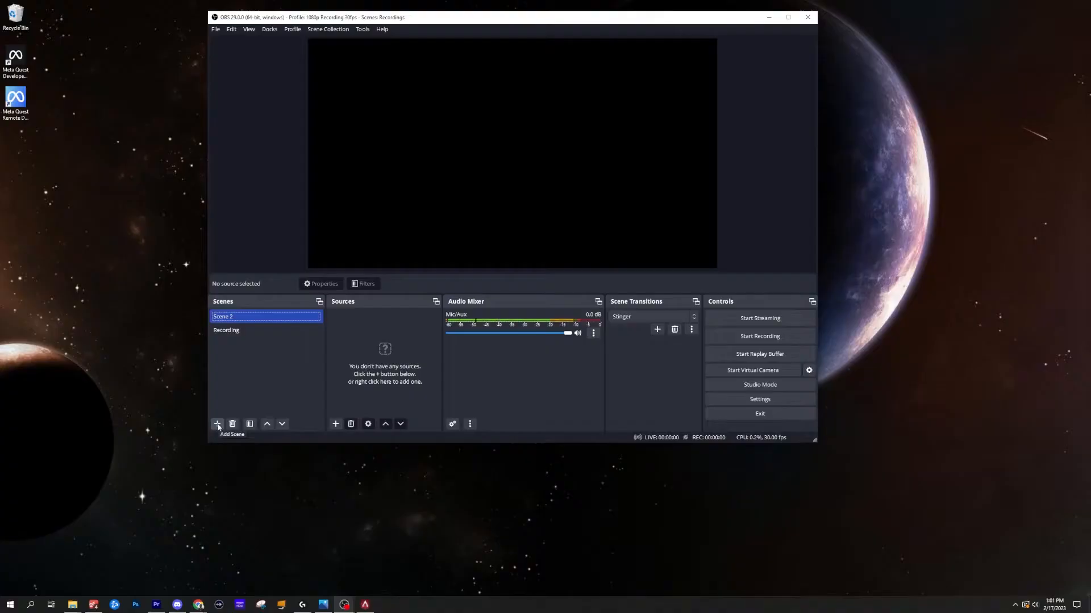
Add a new scene named Scene 2 beside the Recording scene
click(788, 16)
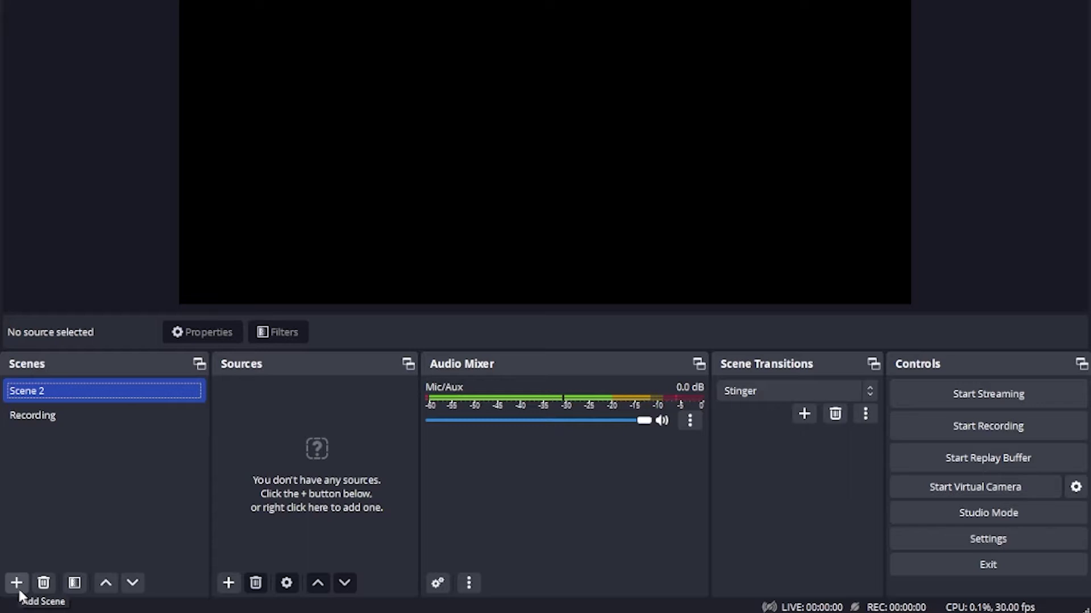
mouse_move(15, 594)
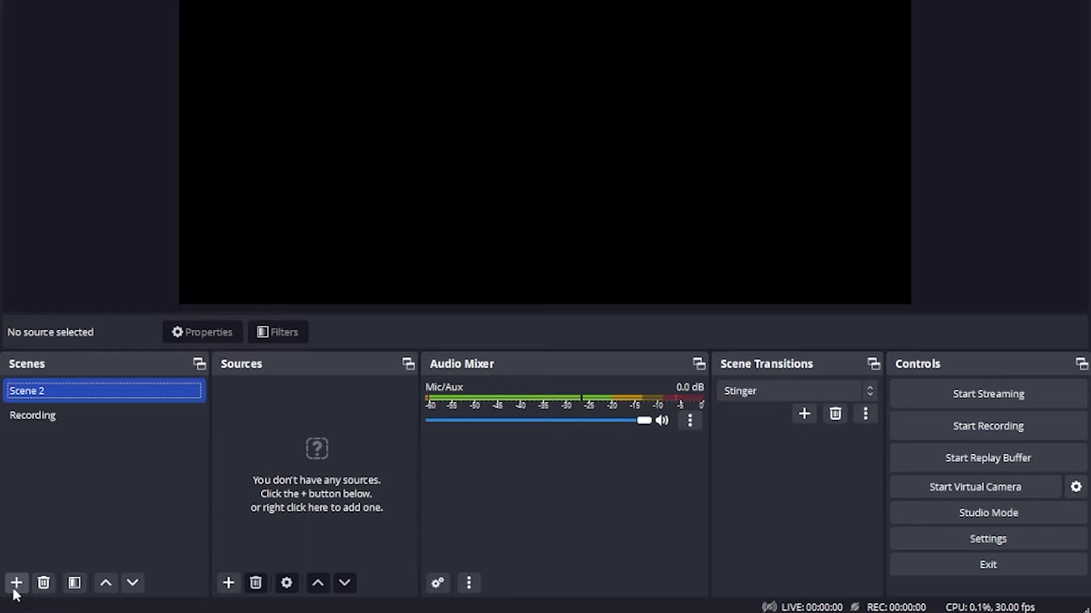
mouse_move(16, 583)
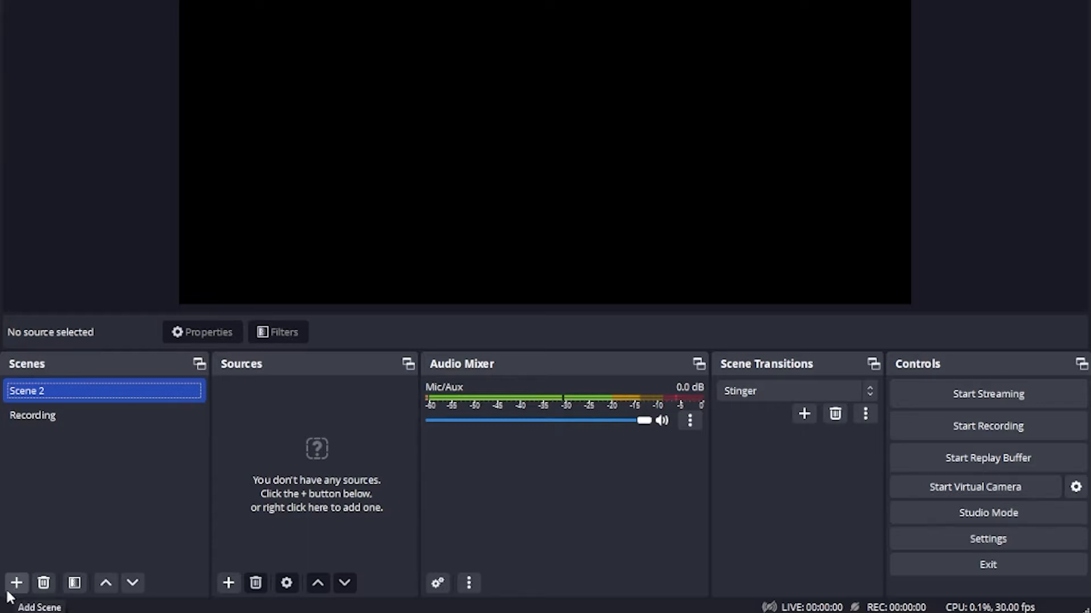
click(32, 416)
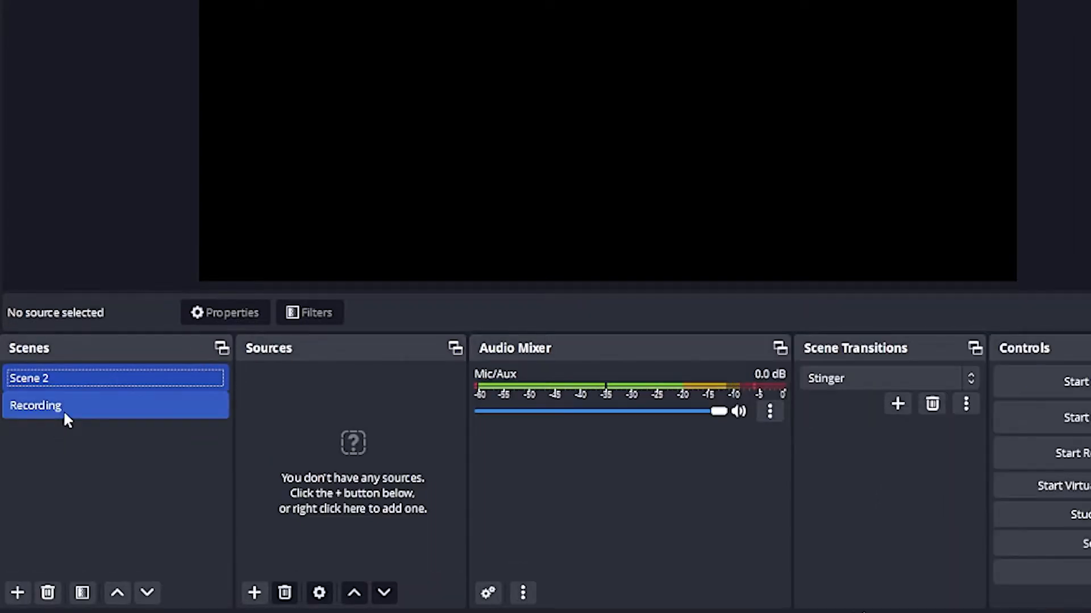
Add an 'Apex Legends' game capture source capturing the [r5apex.exe]: Apex Legends window
click(254, 592)
text(Apex)
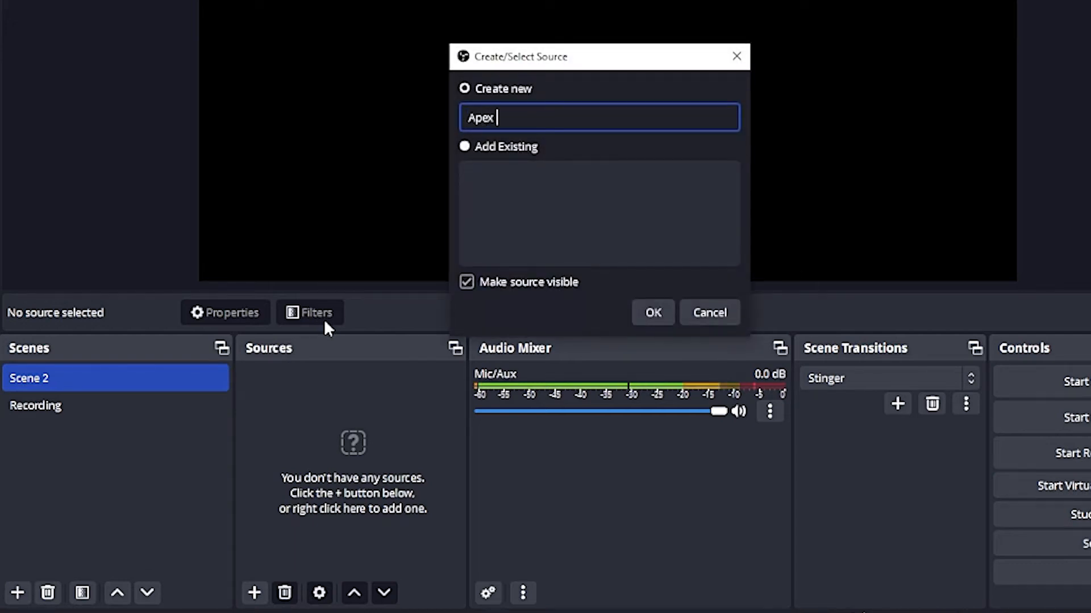
text(Legends)
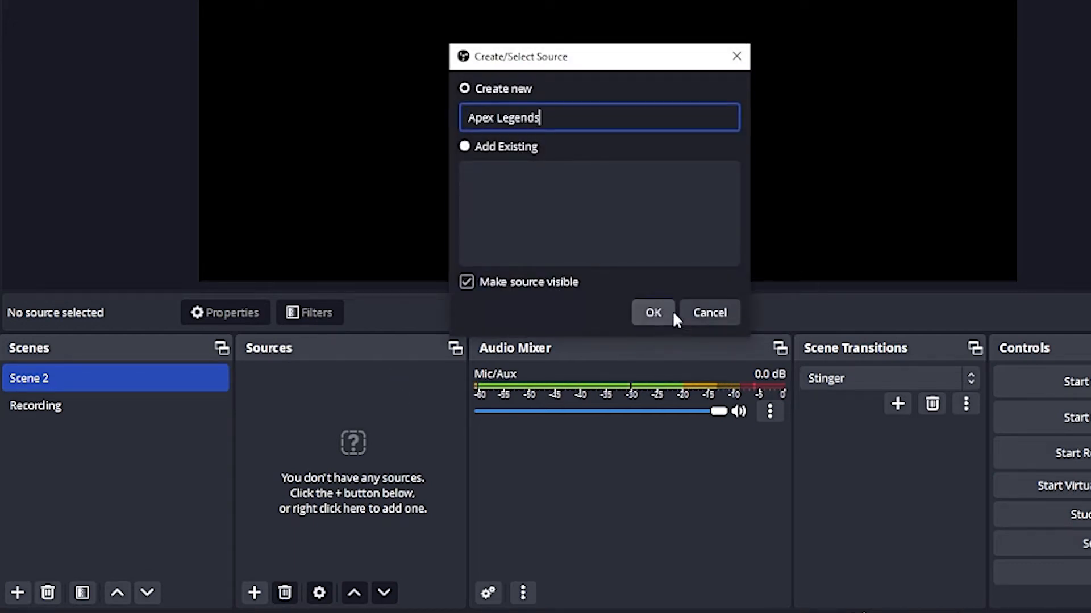
click(651, 313)
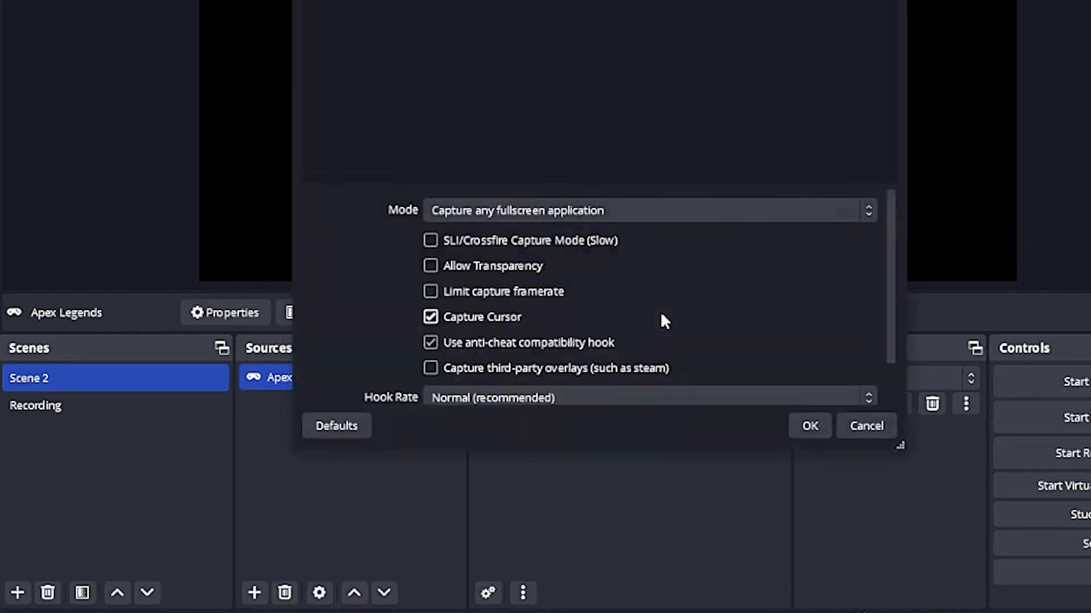
mouse_move(640, 210)
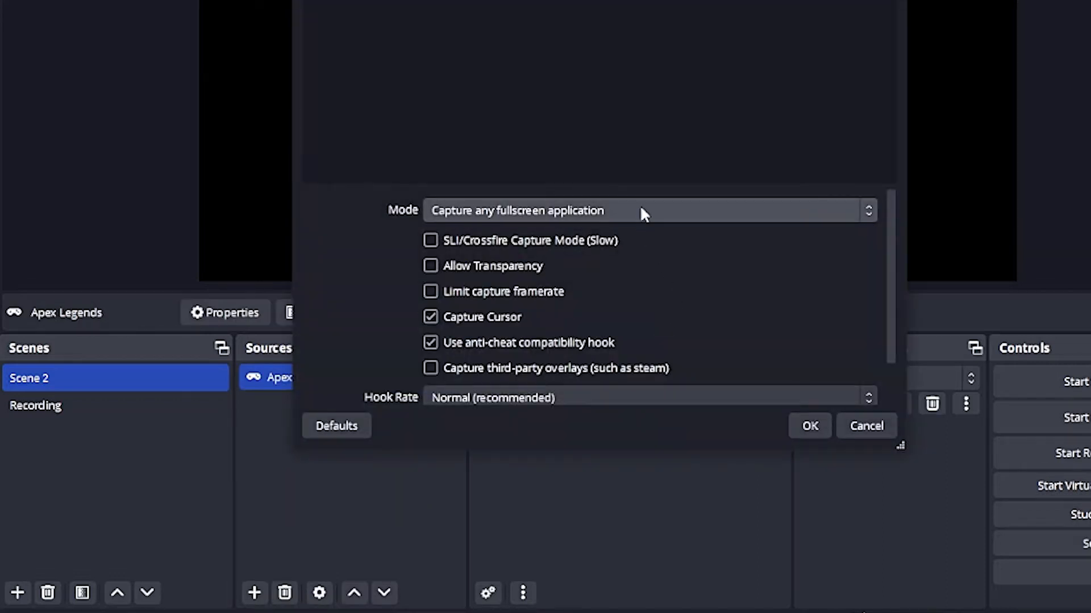
click(647, 210)
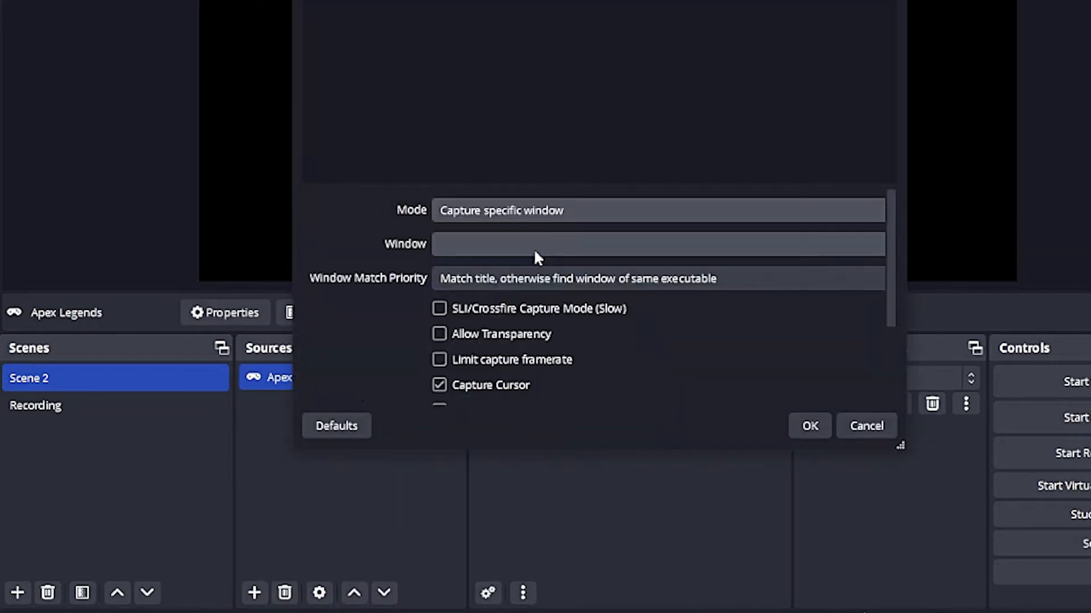
click(657, 244)
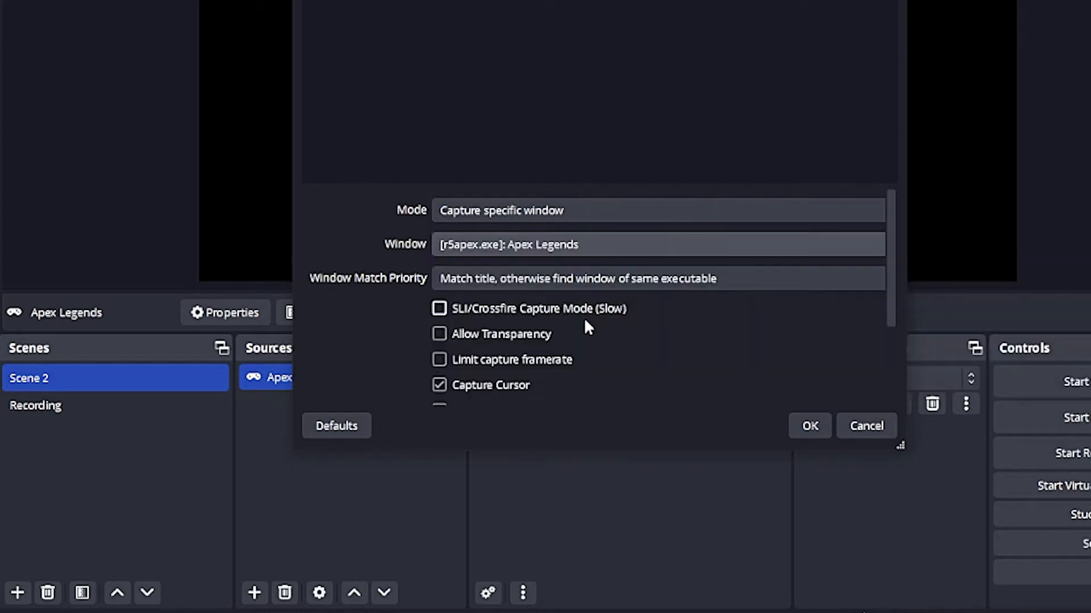
click(809, 426)
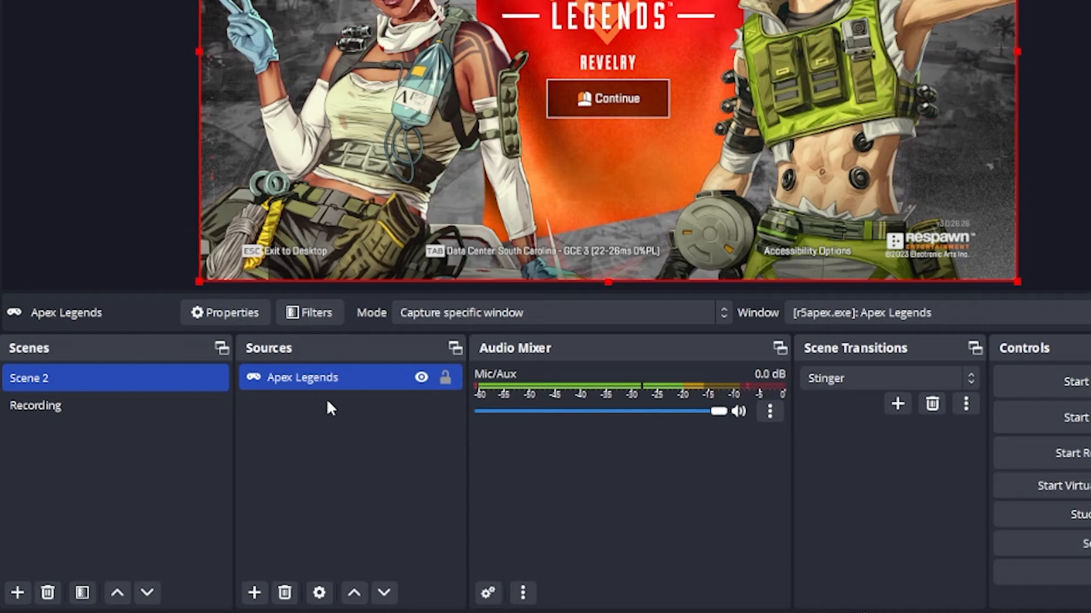
mouse_move(254, 594)
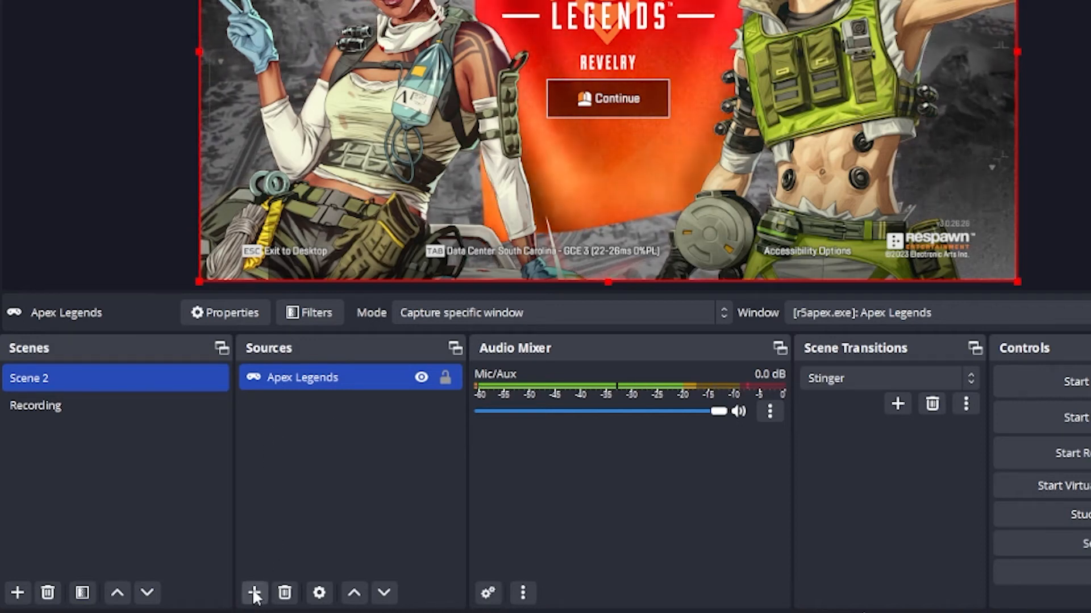
Add 'Apex Legends Audio' application audio capture from the [r5apex.exe]: Apex Legends window
click(255, 592)
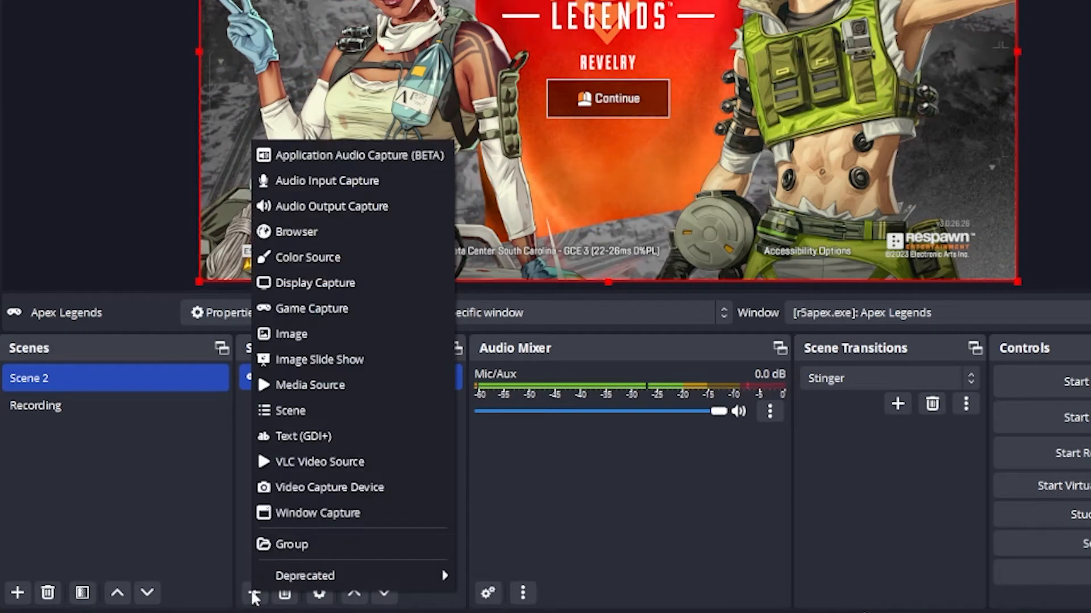
mouse_move(351, 154)
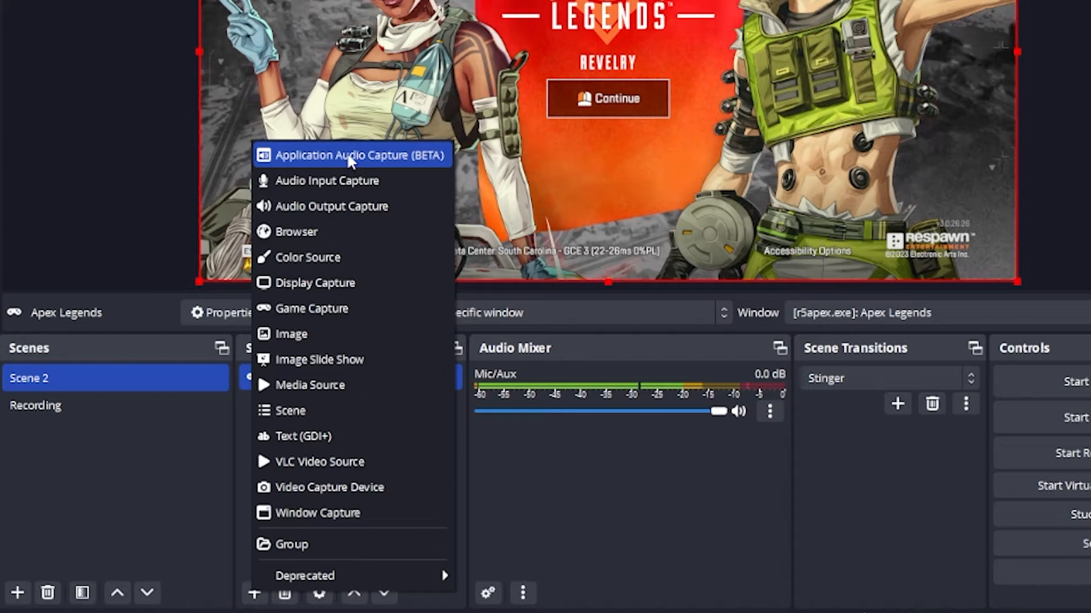
click(358, 155)
text(Apex Legends Aud)
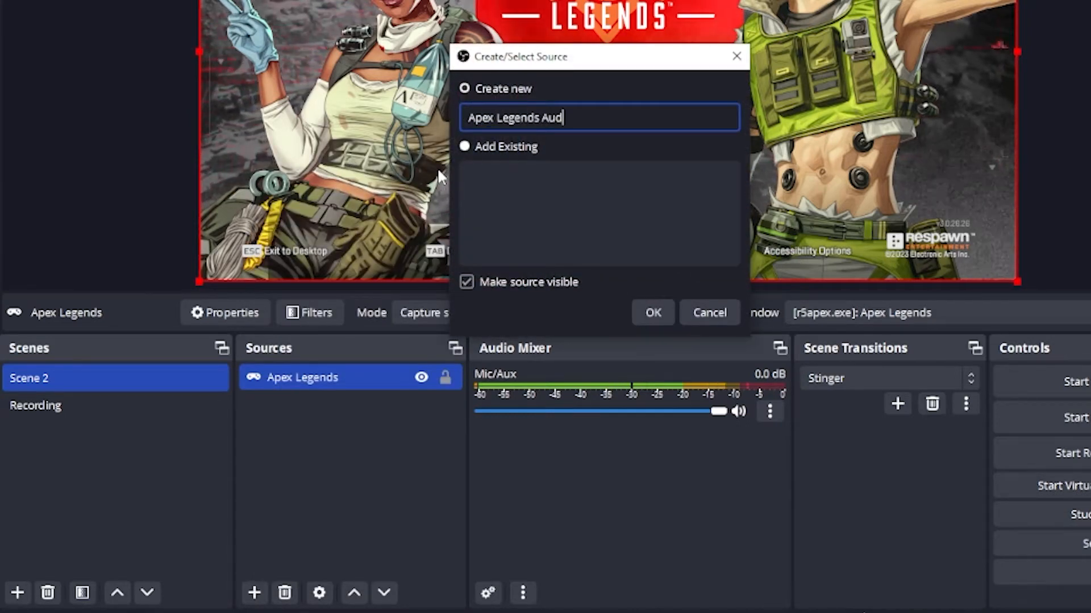
text(io)
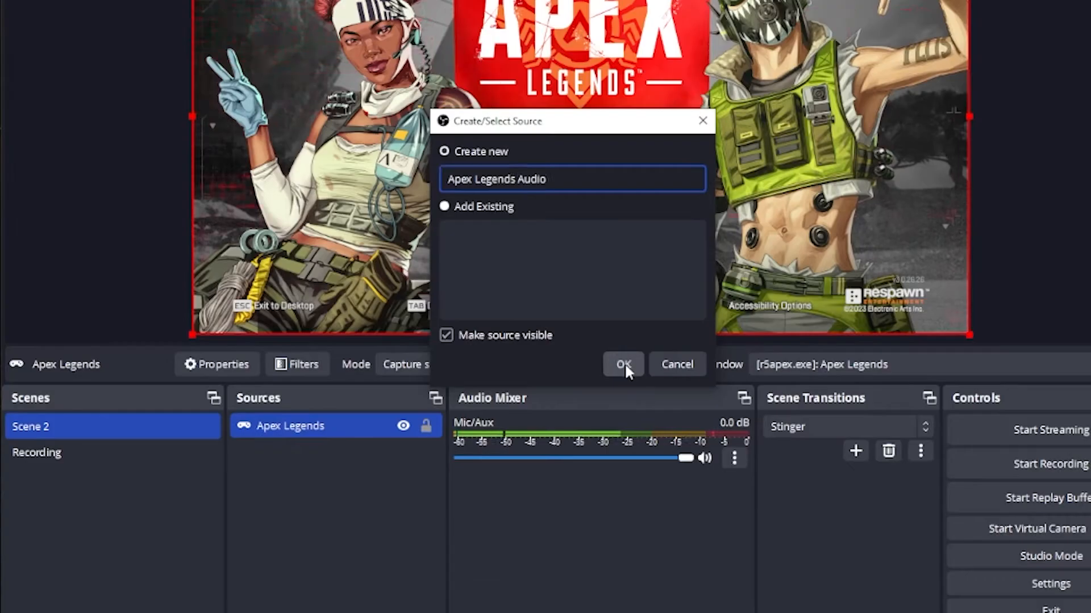
click(622, 364)
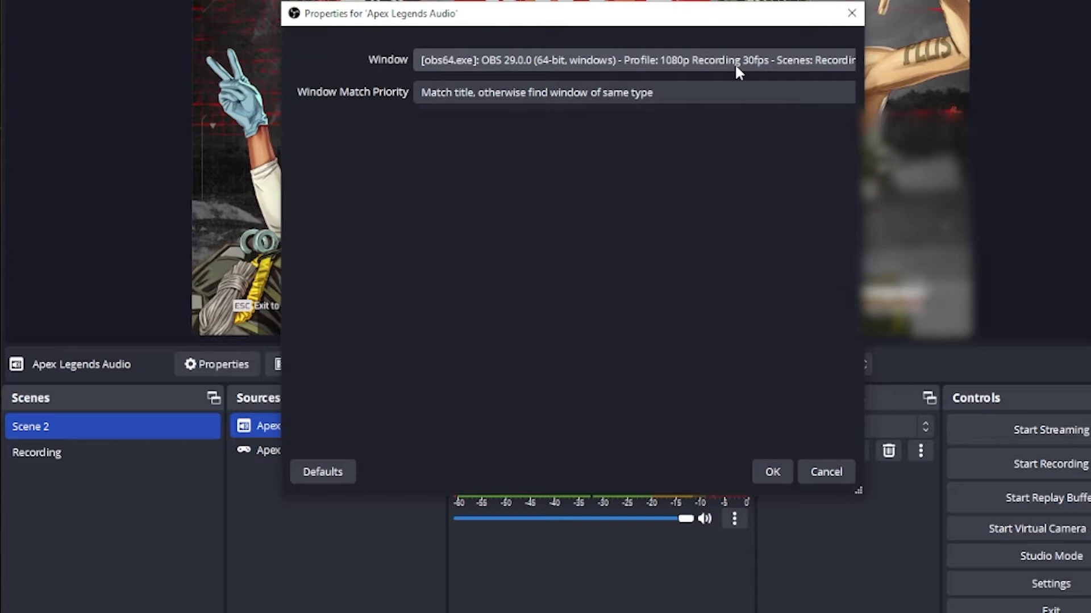
click(632, 60)
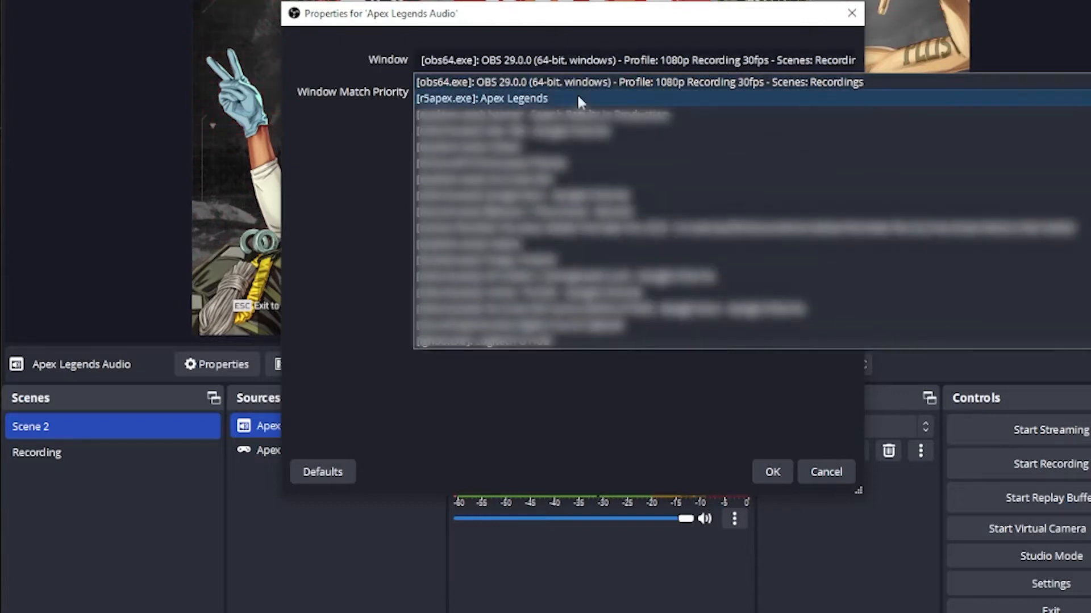
click(481, 98)
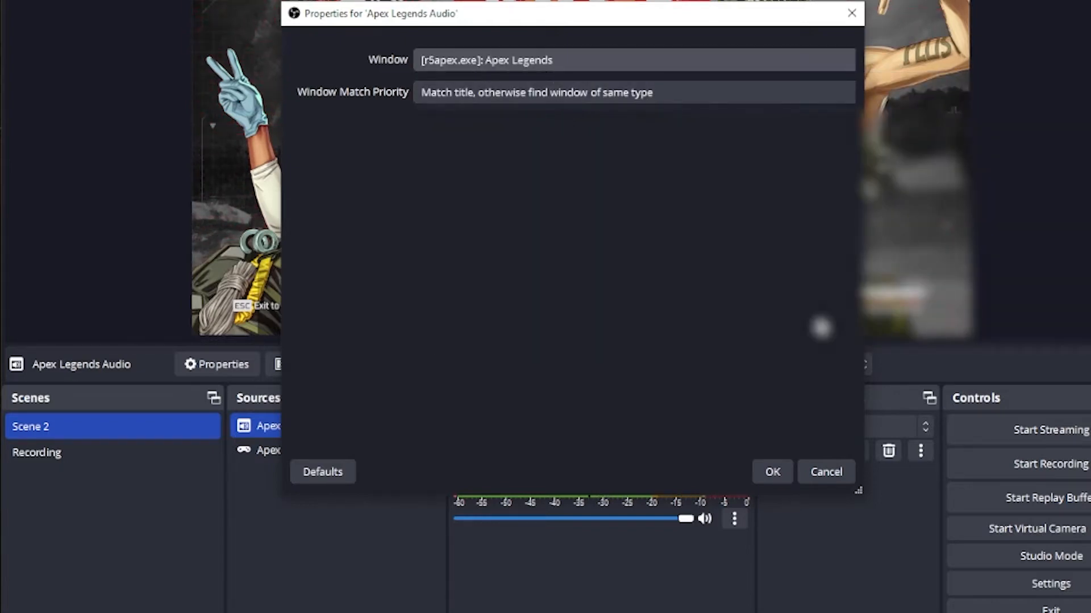
click(771, 472)
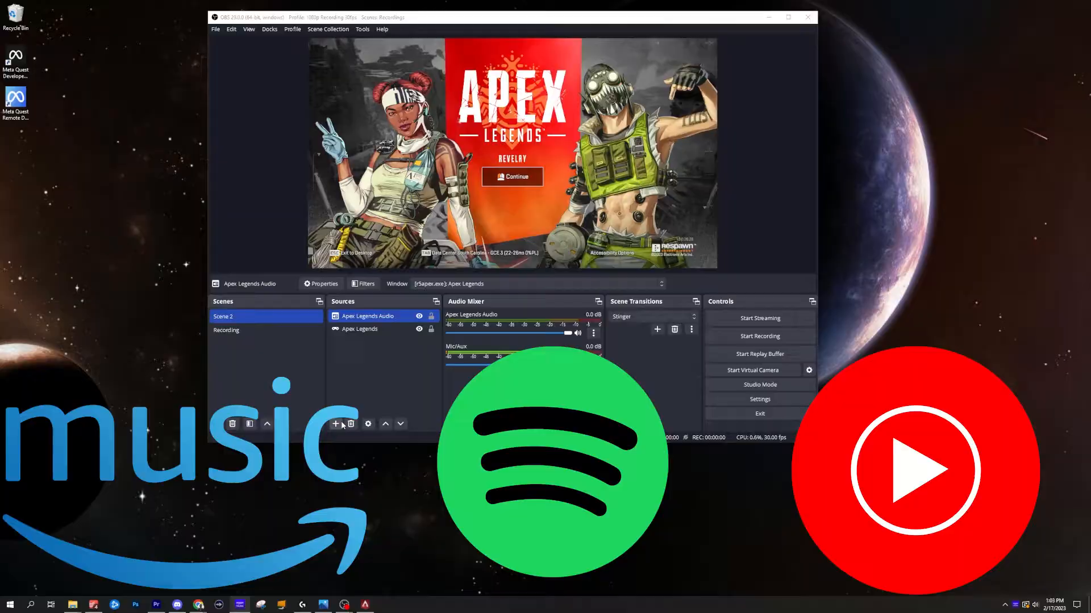
Add an 'Amazon Music Audio' application audio capture source tied to the Amazon Music window
click(786, 17)
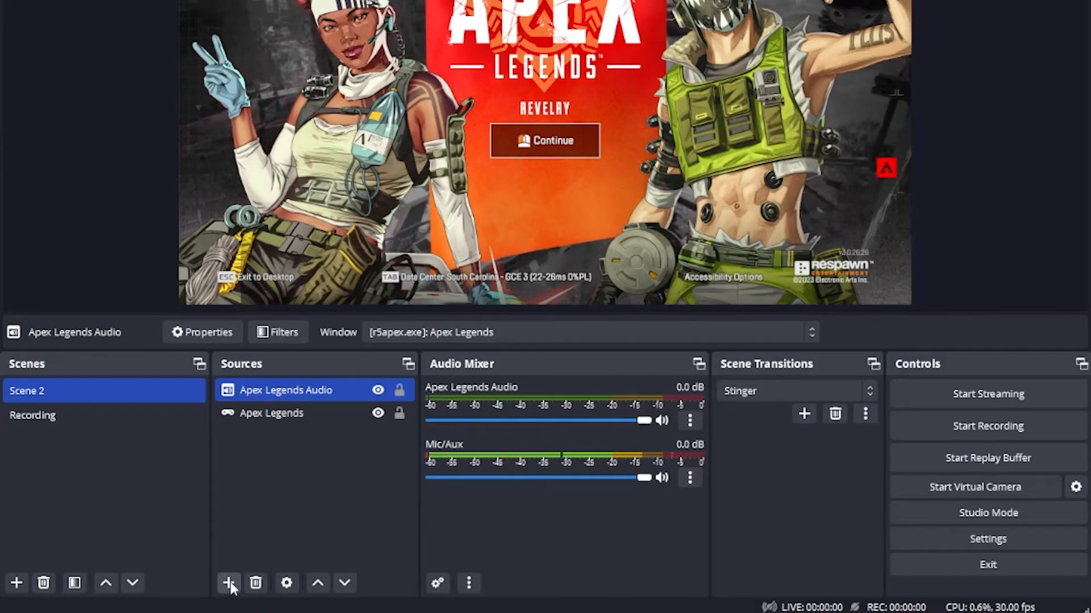
click(229, 583)
text(Amazon Music Audio)
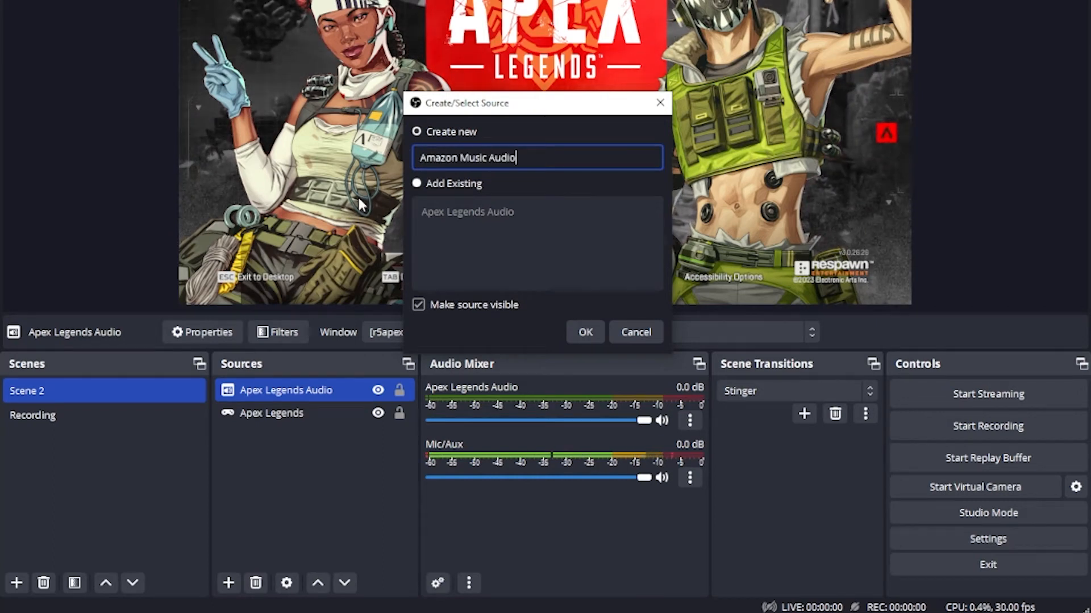
click(584, 332)
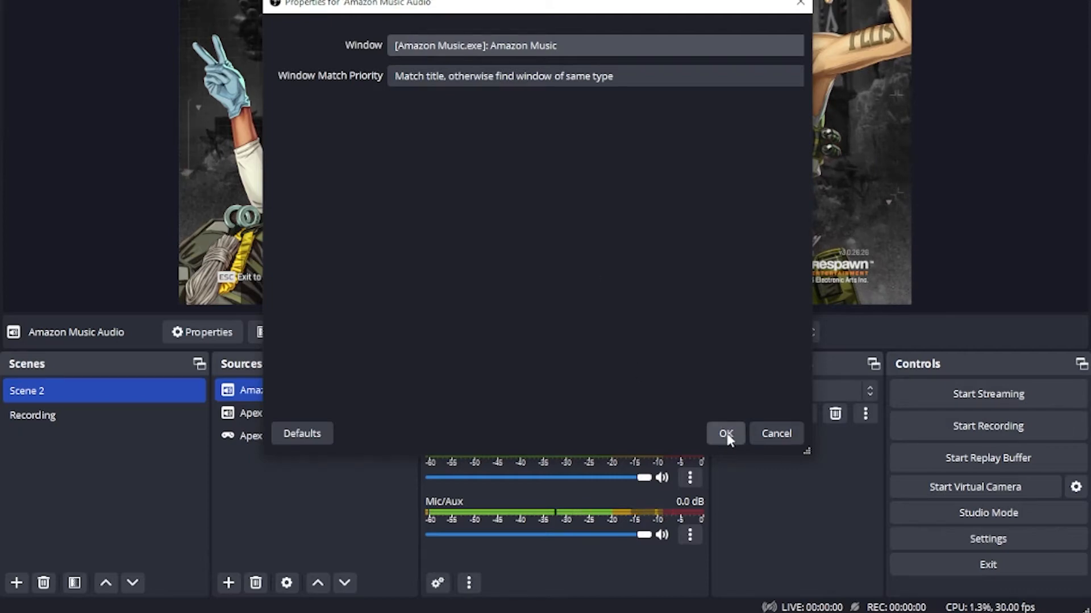
click(725, 434)
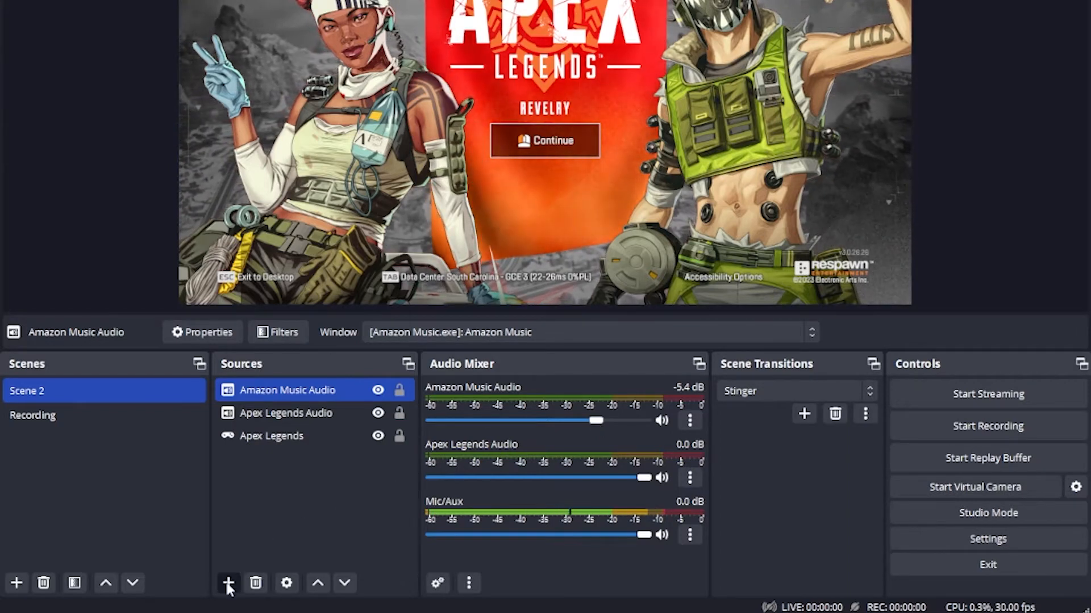
Add a 'Discord Audio' application audio capture source tied to the Discord window
click(227, 583)
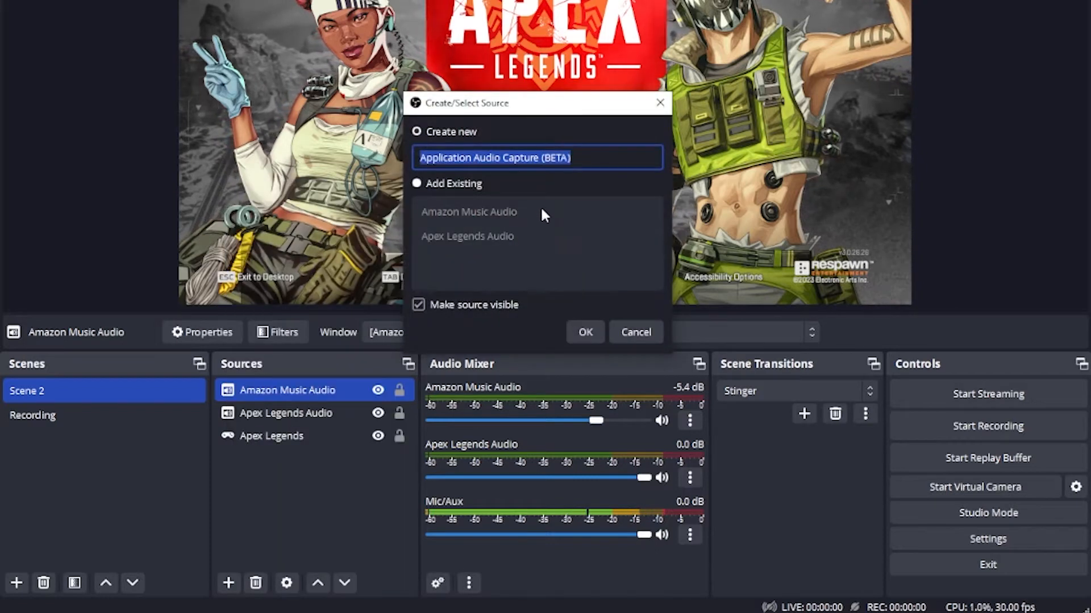
text(Discord Audi)
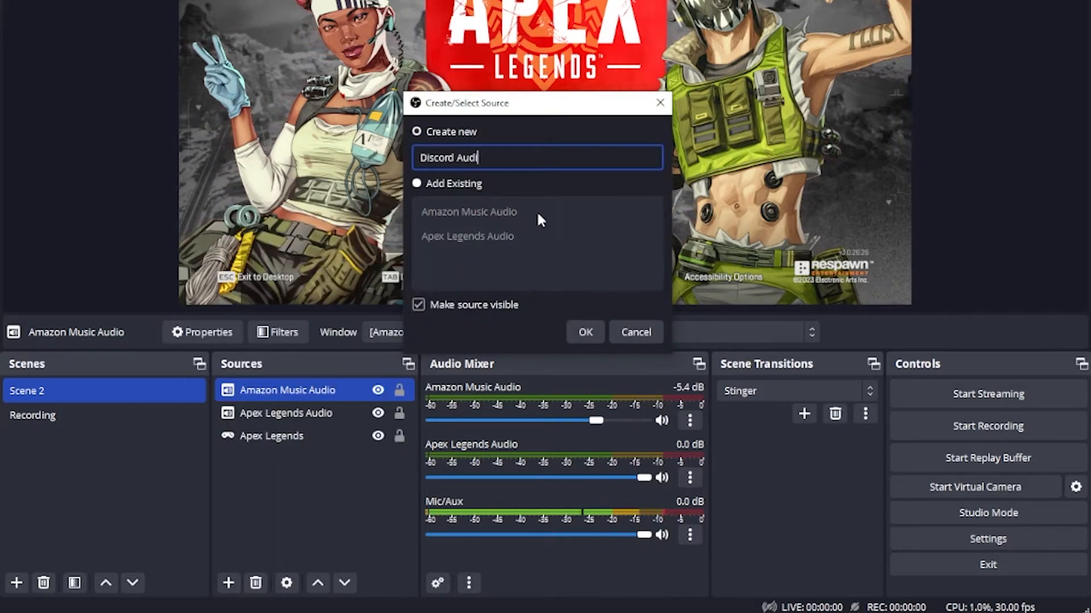
click(584, 332)
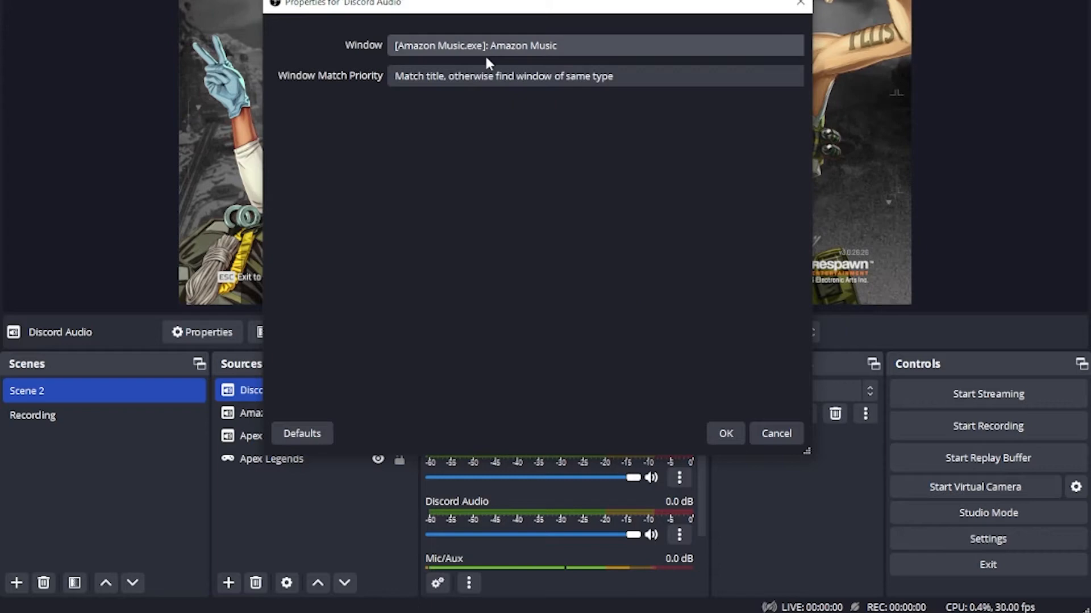
click(725, 433)
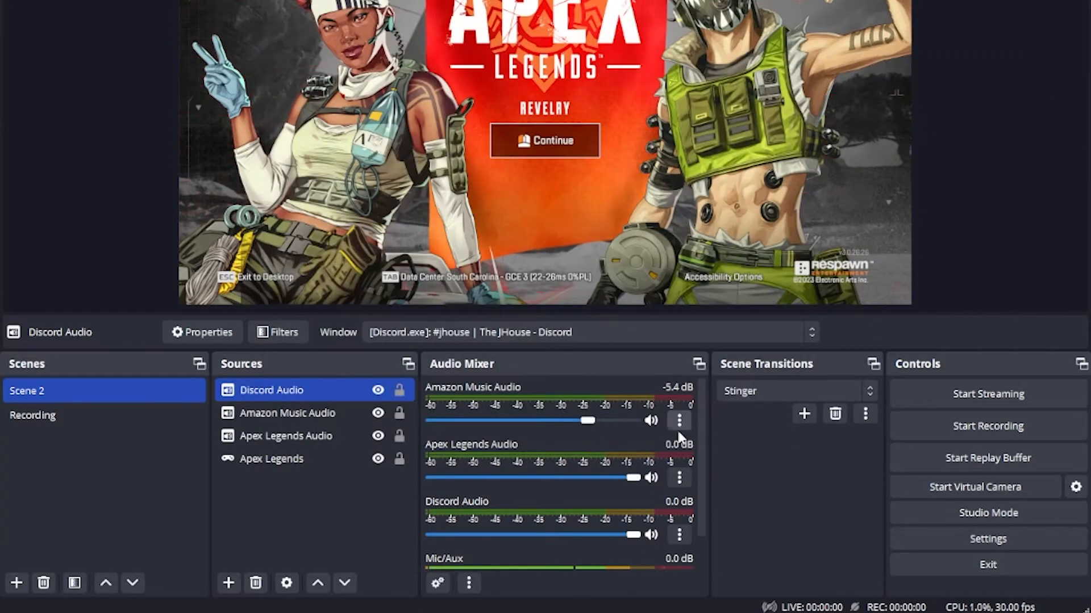
mouse_move(499, 501)
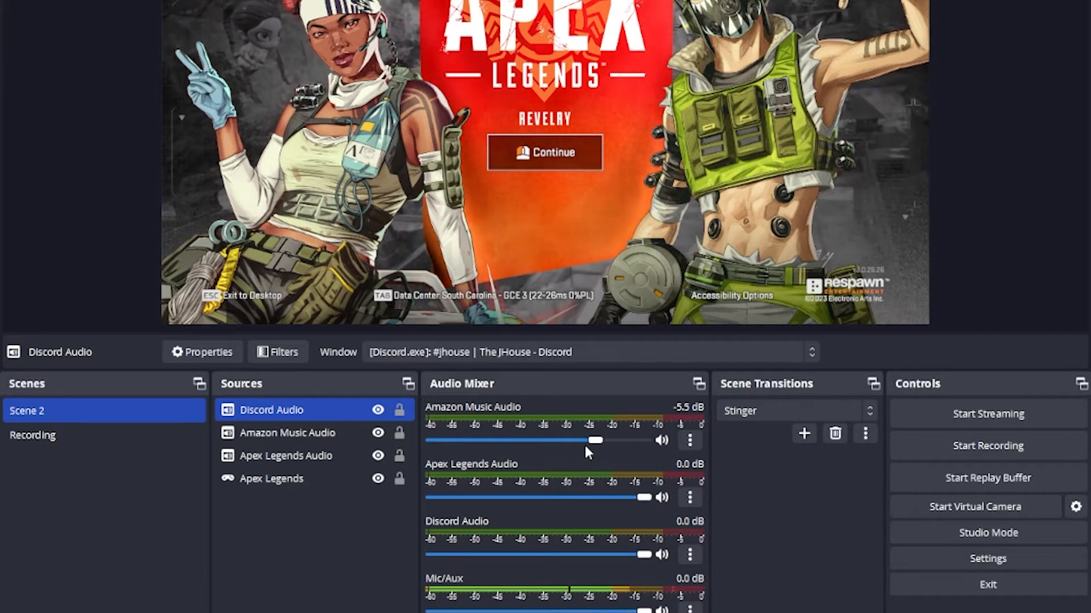
mouse_move(644, 560)
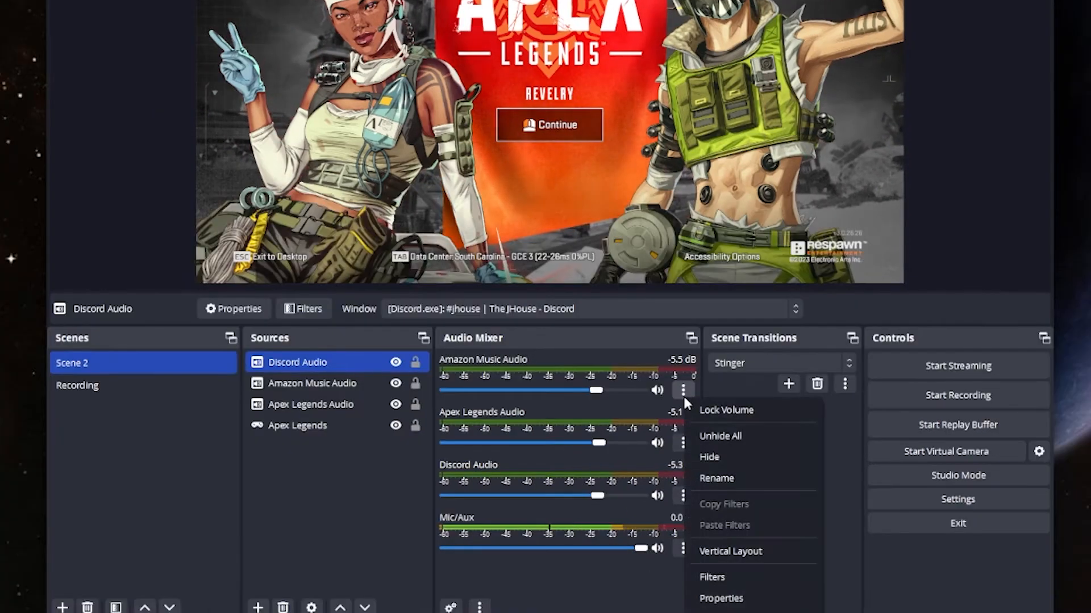
Add a Limiter filter to Amazon Music Audio with a -20 dB threshold
click(711, 576)
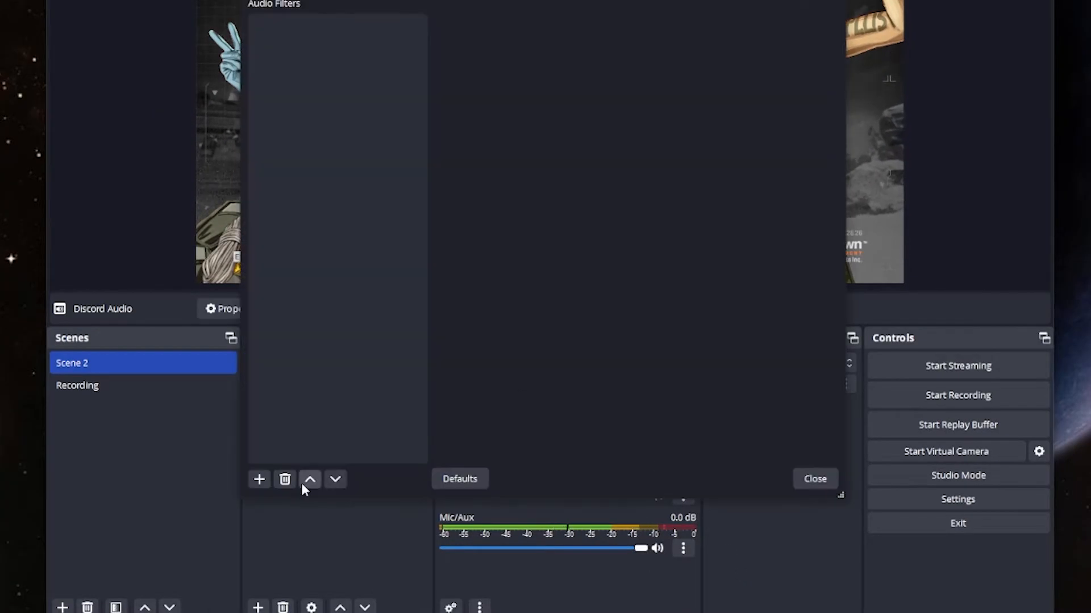
click(259, 479)
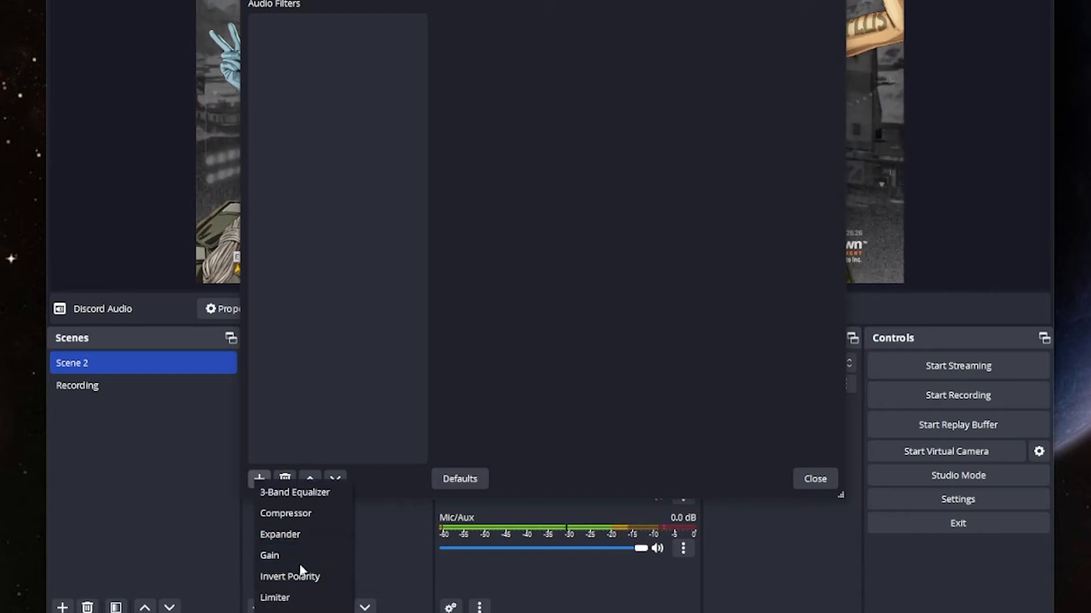
mouse_move(274, 597)
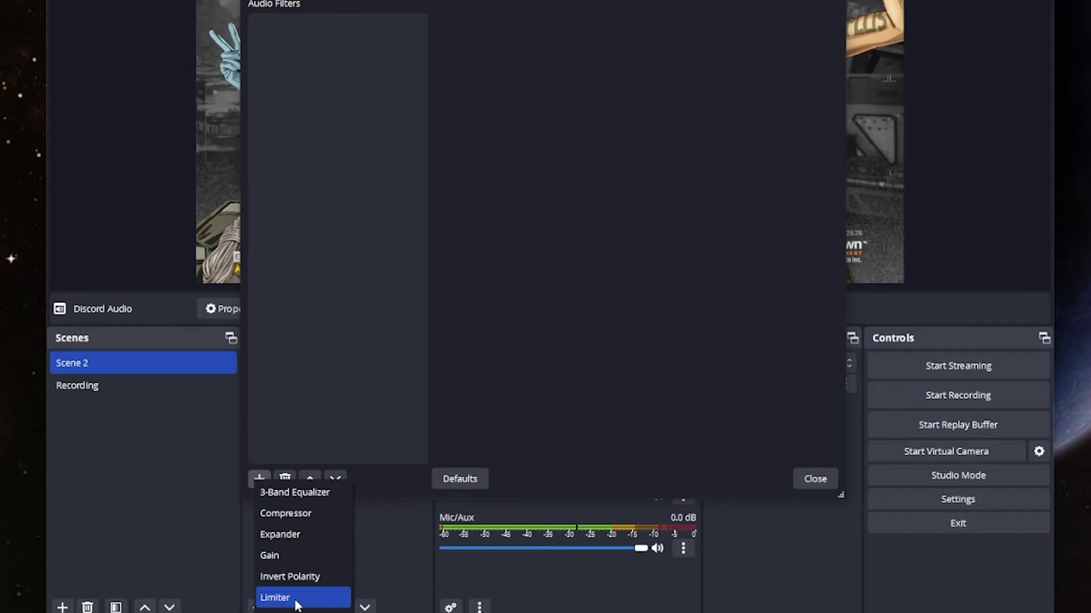
click(275, 598)
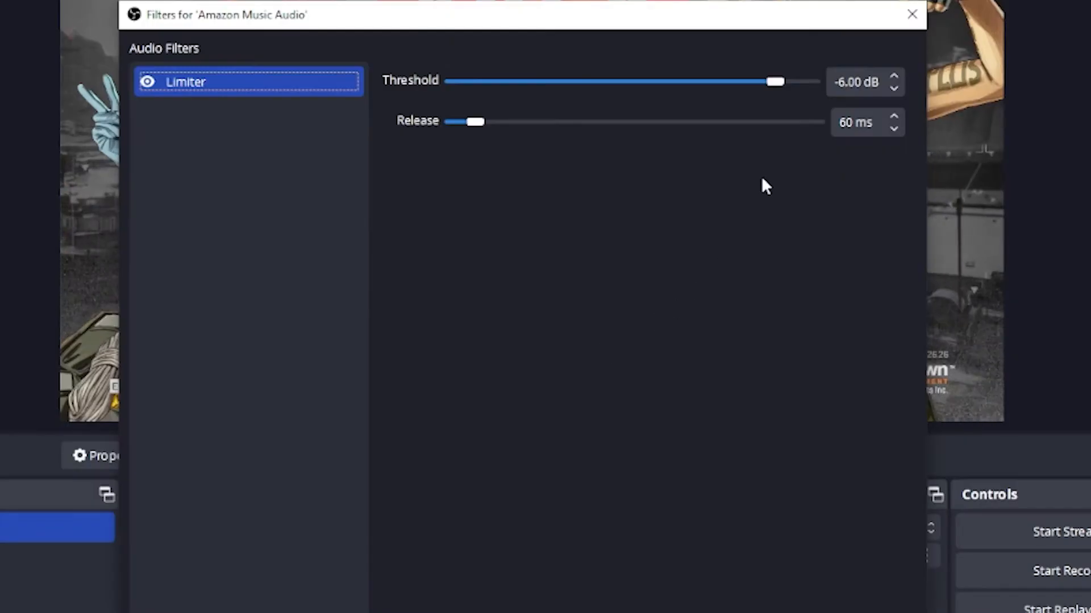
mouse_move(769, 180)
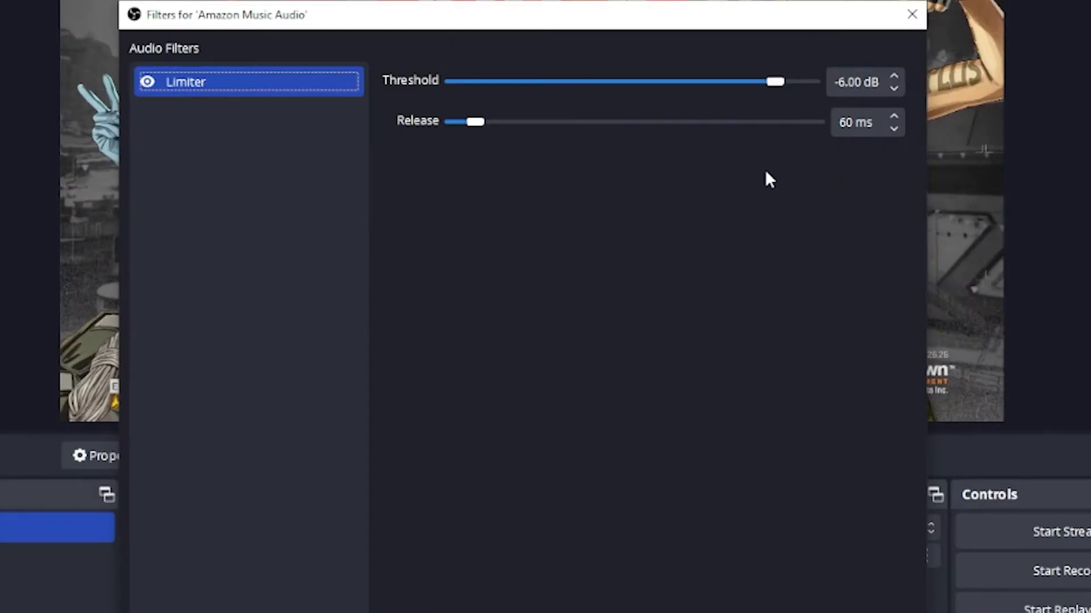
mouse_move(760, 155)
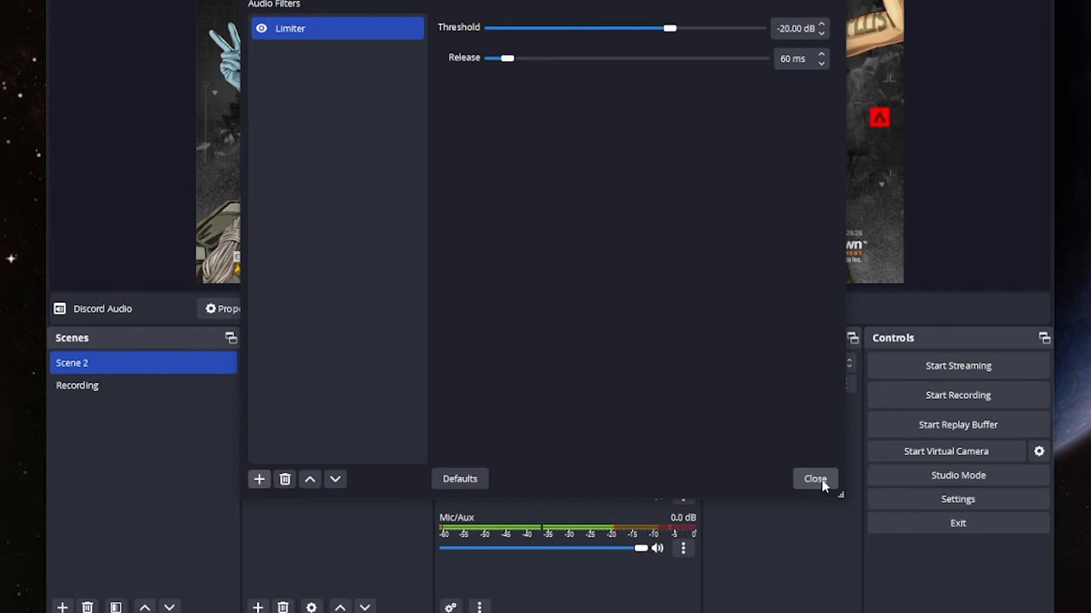
click(814, 478)
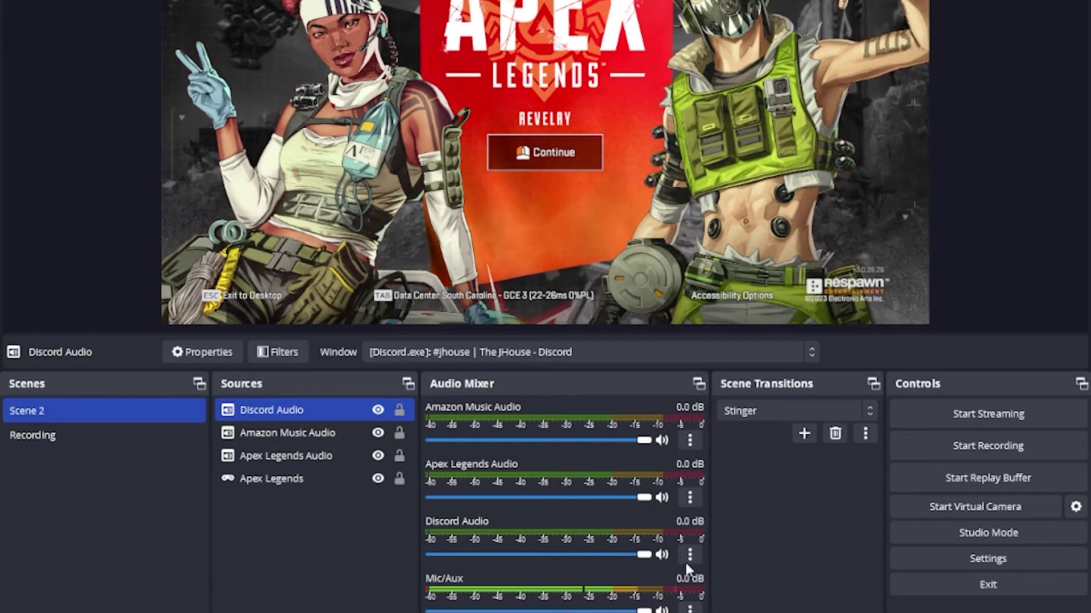
mouse_move(589, 508)
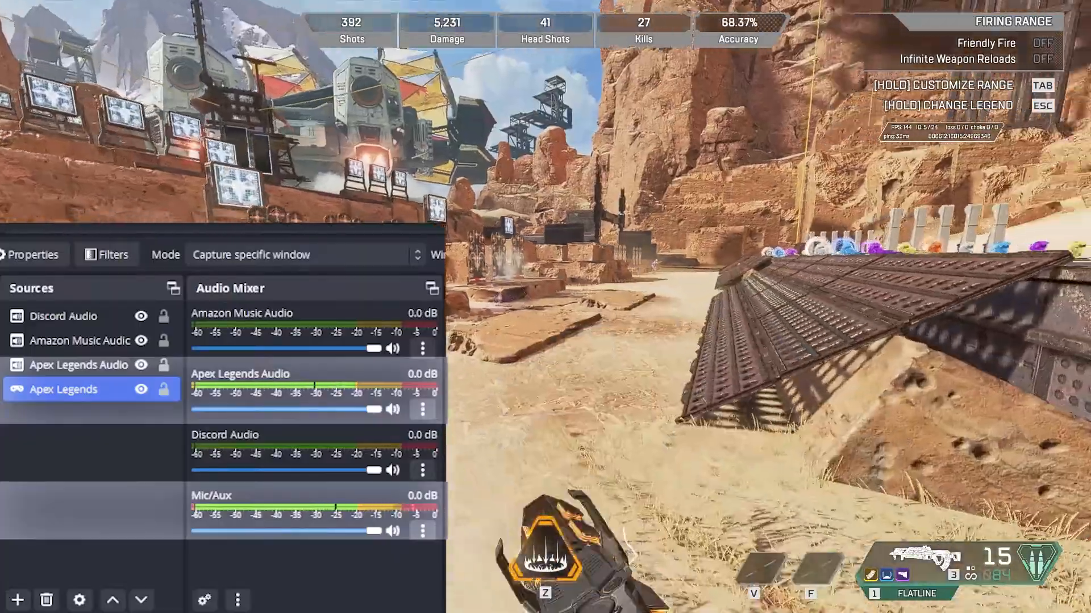
Add a Gain filter to the source, boosting it to 4.10 dB
click(259, 479)
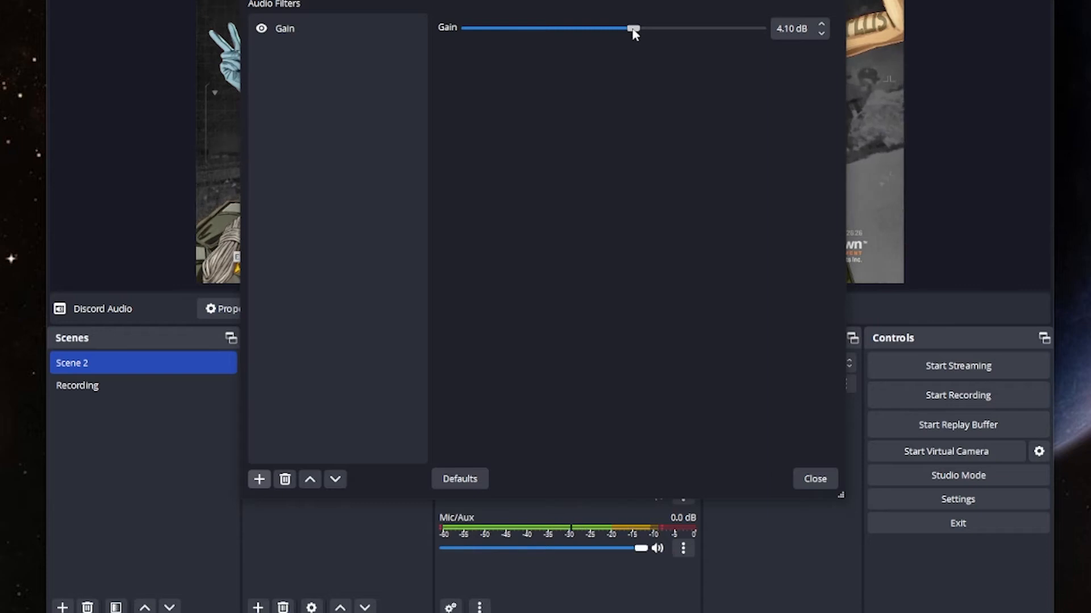
mouse_move(626, 239)
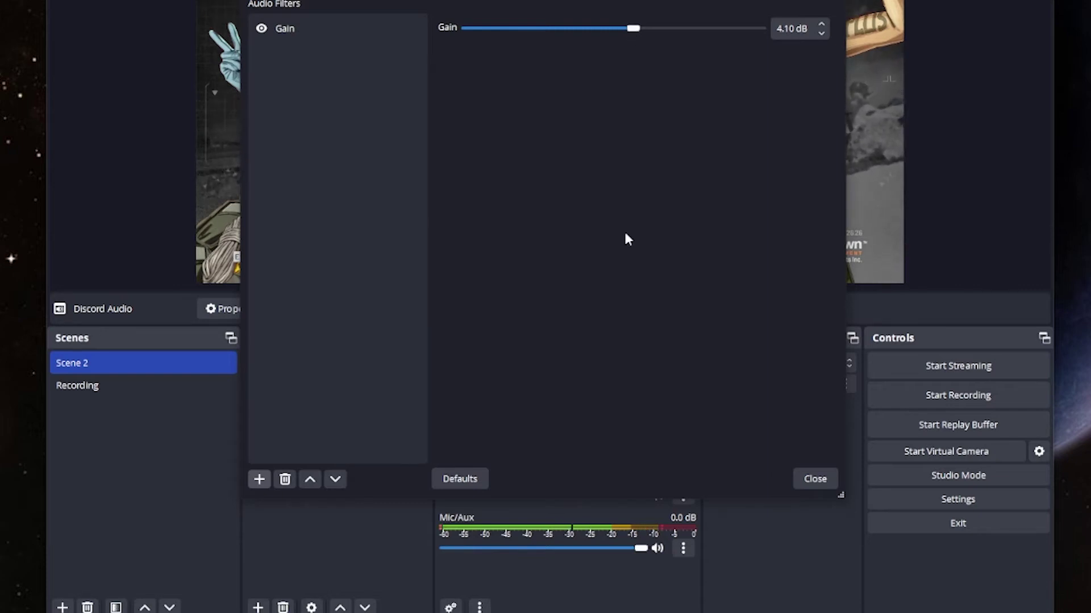
mouse_move(322, 457)
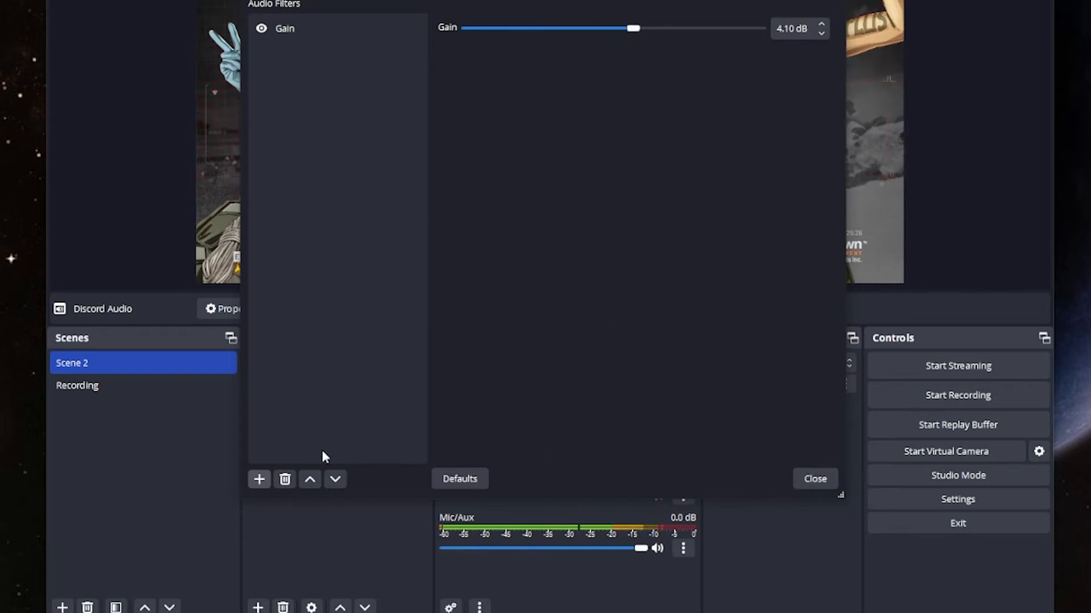
Add a Limiter after Discord Audio's Gain filter with a -9.30 dB threshold
click(259, 479)
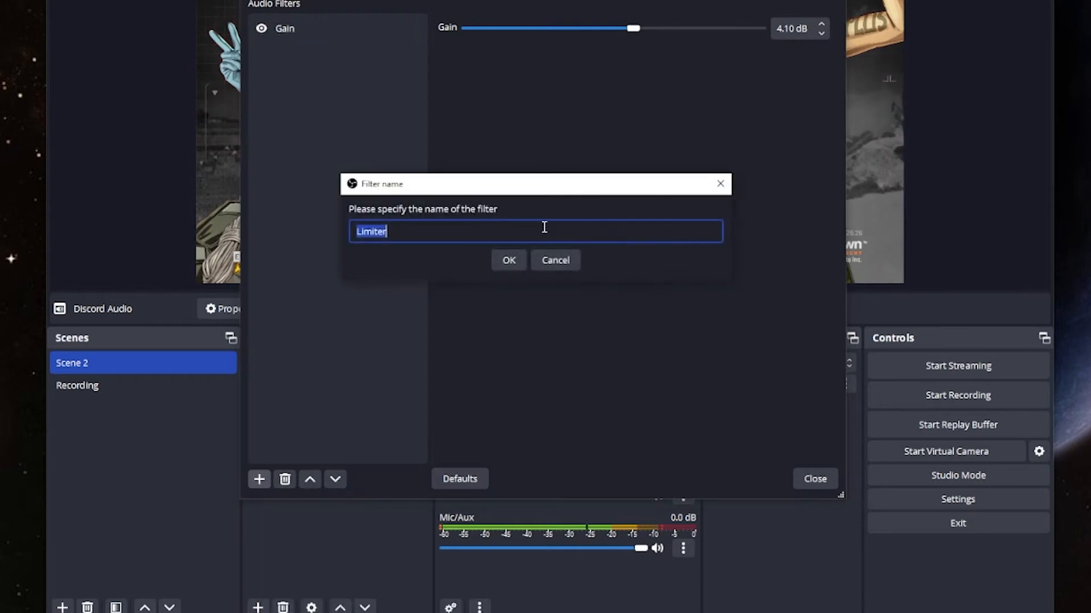
click(508, 260)
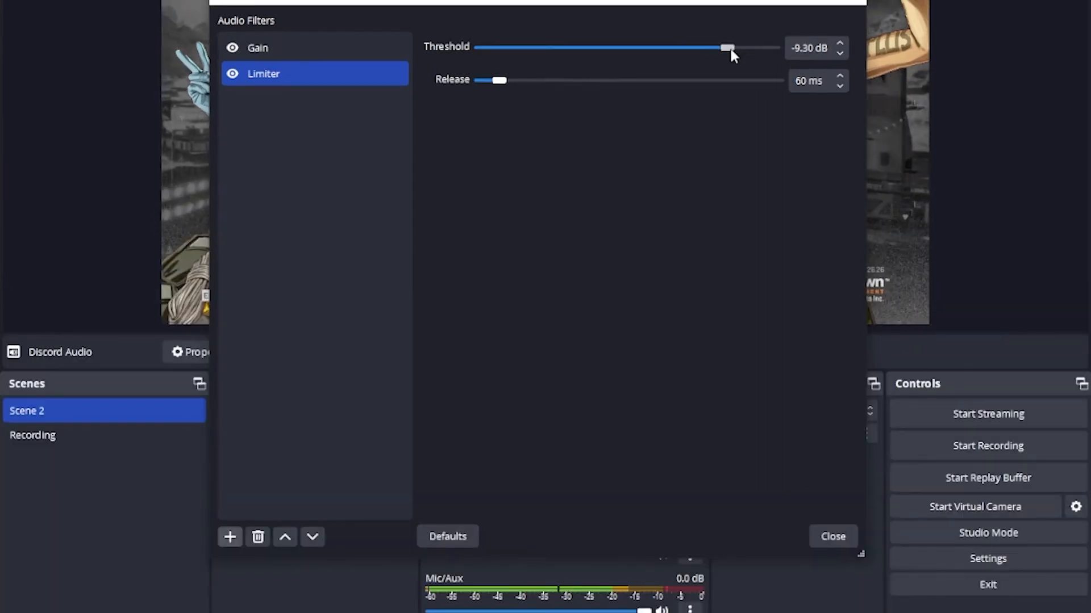
click(833, 536)
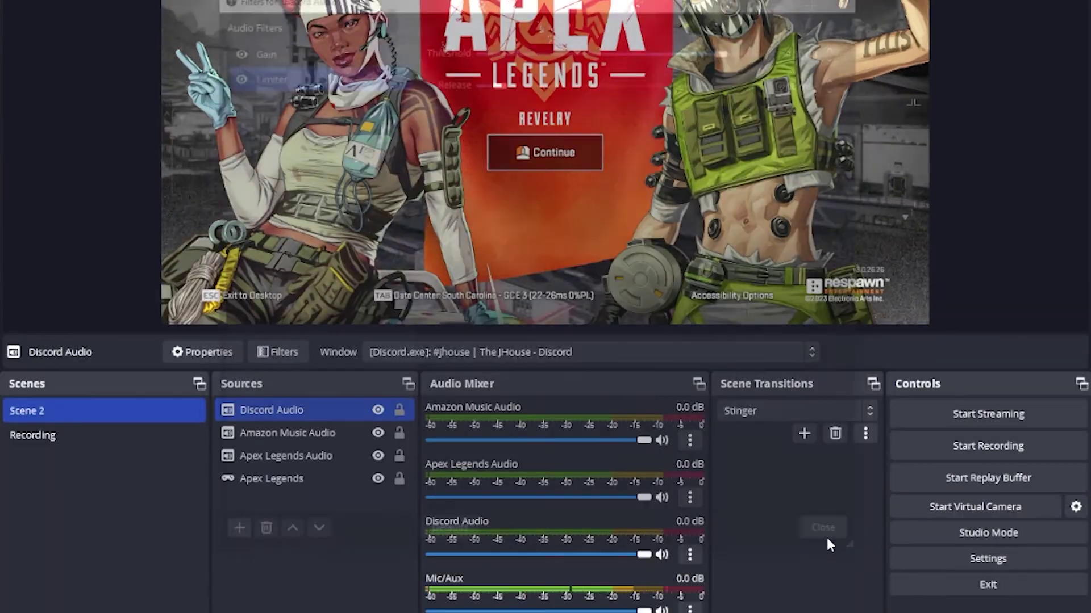
click(823, 527)
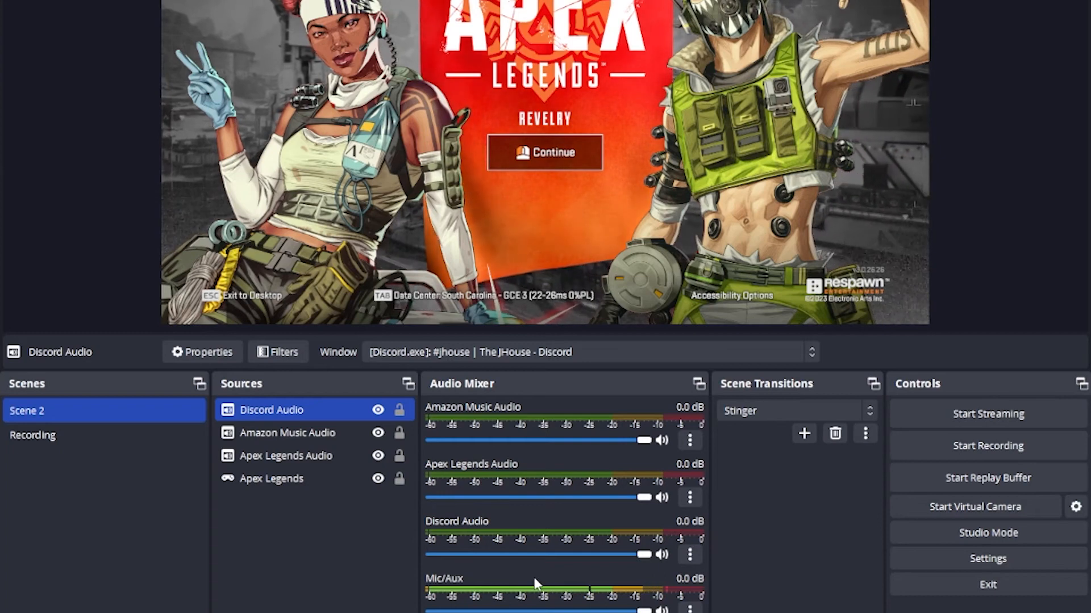